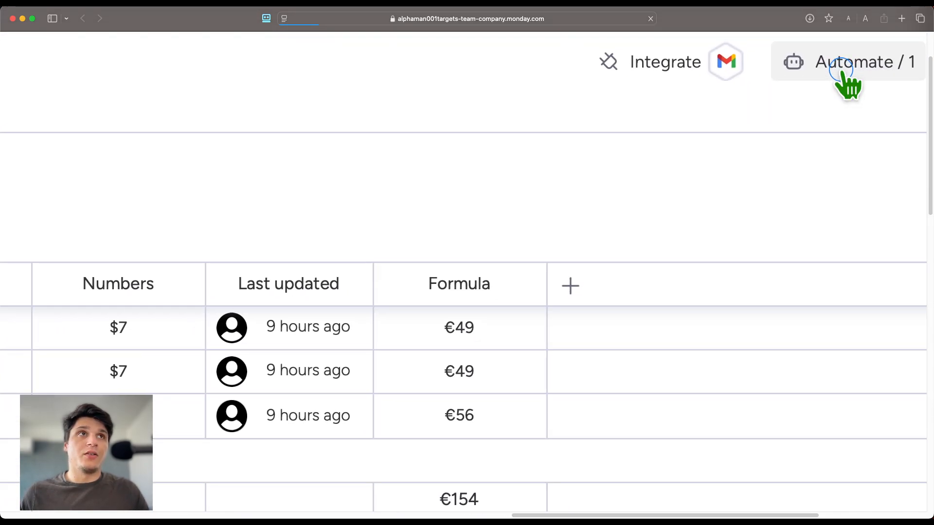
Open the board's automations list via the Automate button at the top right
click(864, 62)
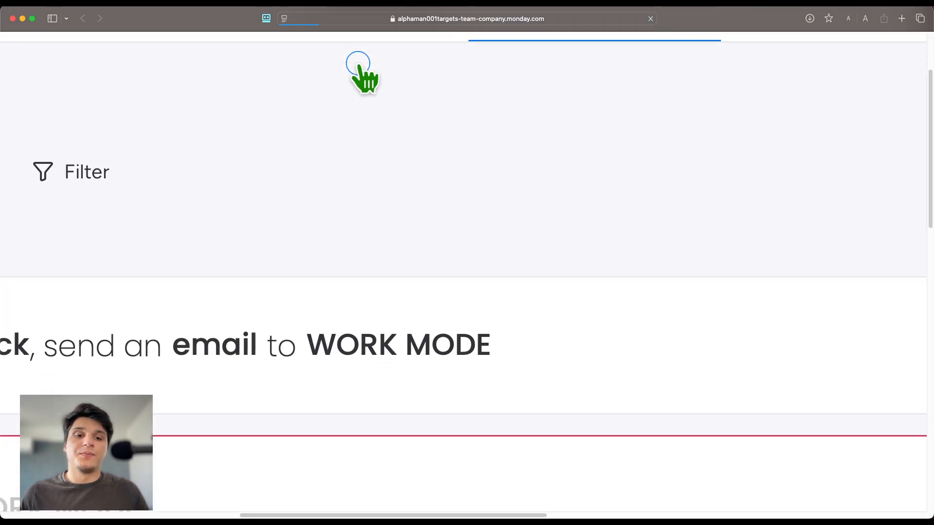
Show the Explore category of automation templates with basic and featured templates
click(358, 68)
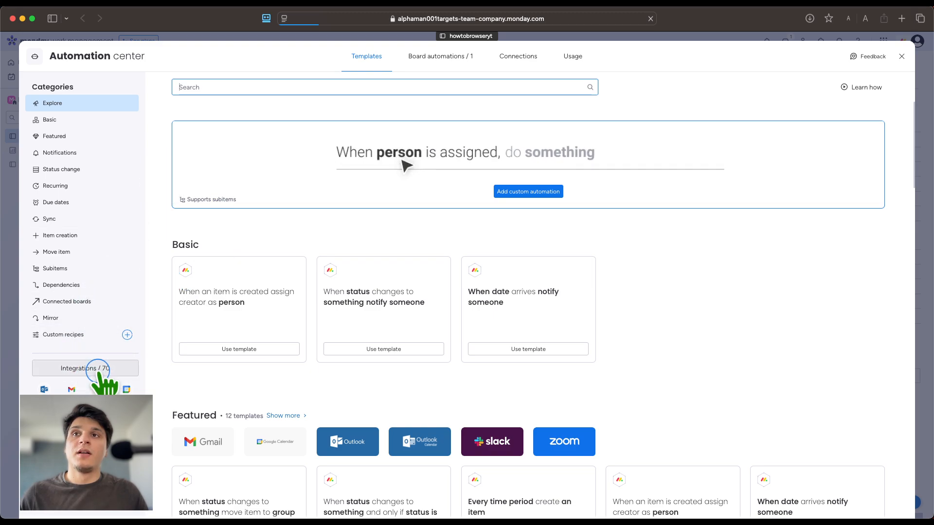
Browse the Integrations list to reach the Stripe charge-event templates
click(85, 368)
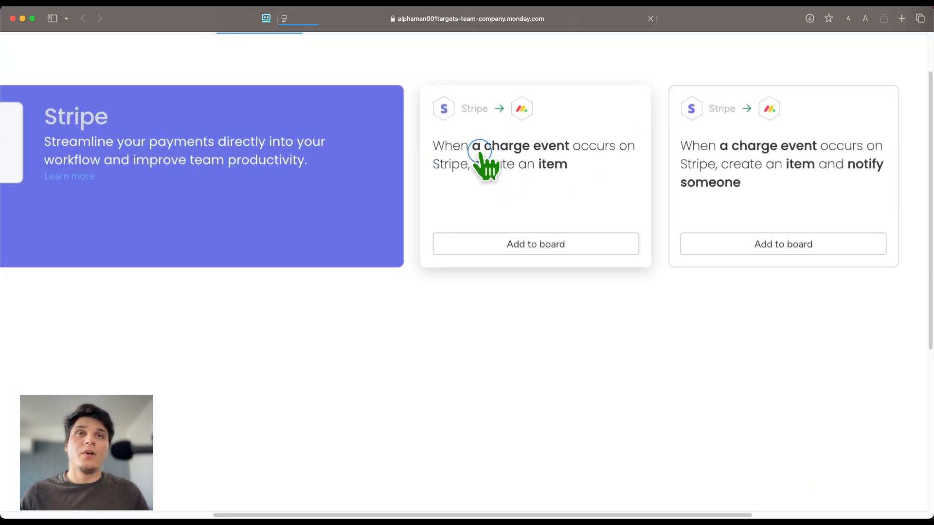
mouse_move(426, 205)
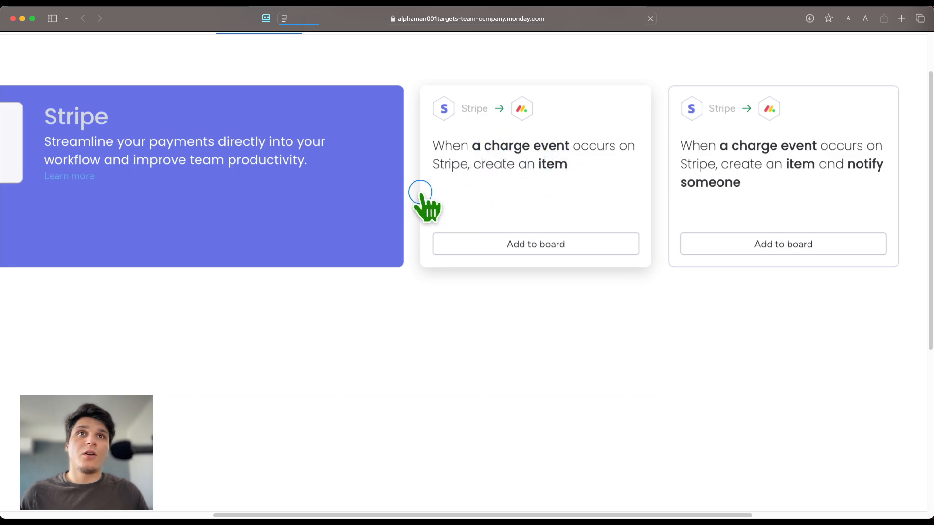
mouse_move(783, 211)
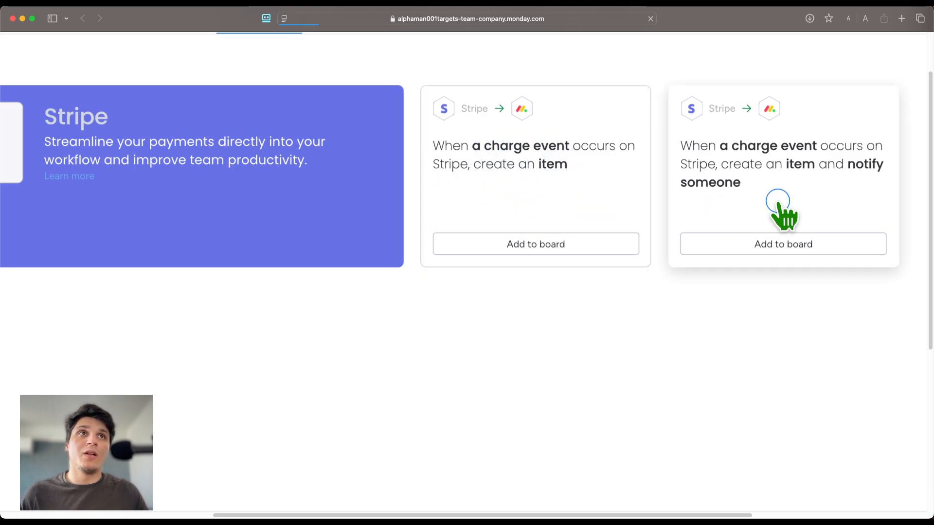
mouse_move(684, 194)
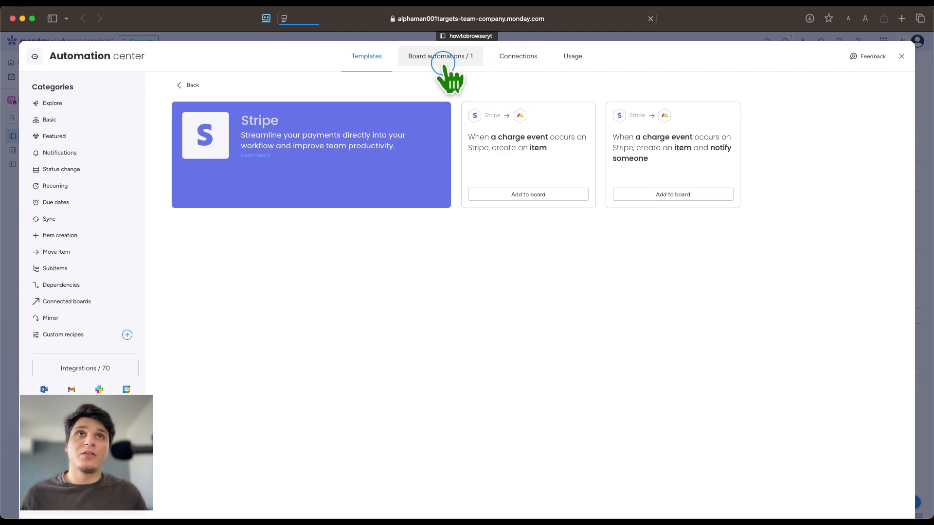
mouse_move(518, 56)
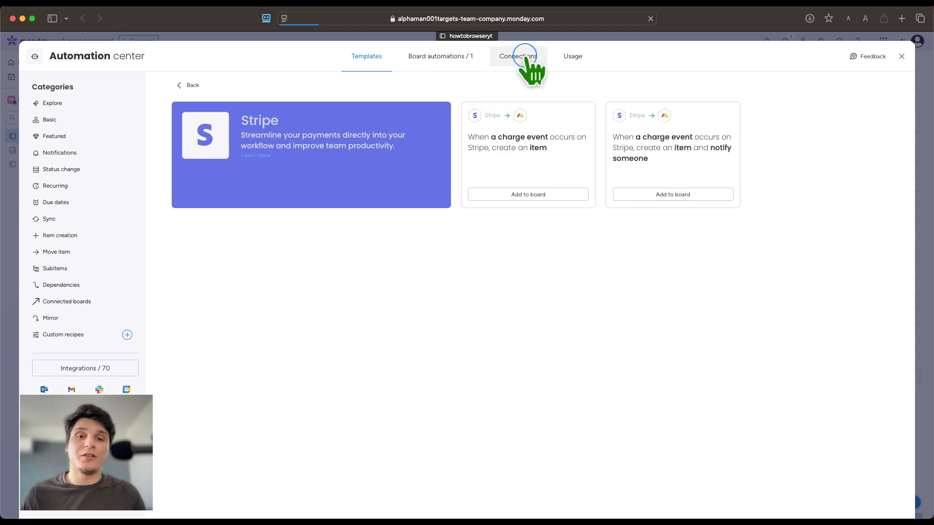